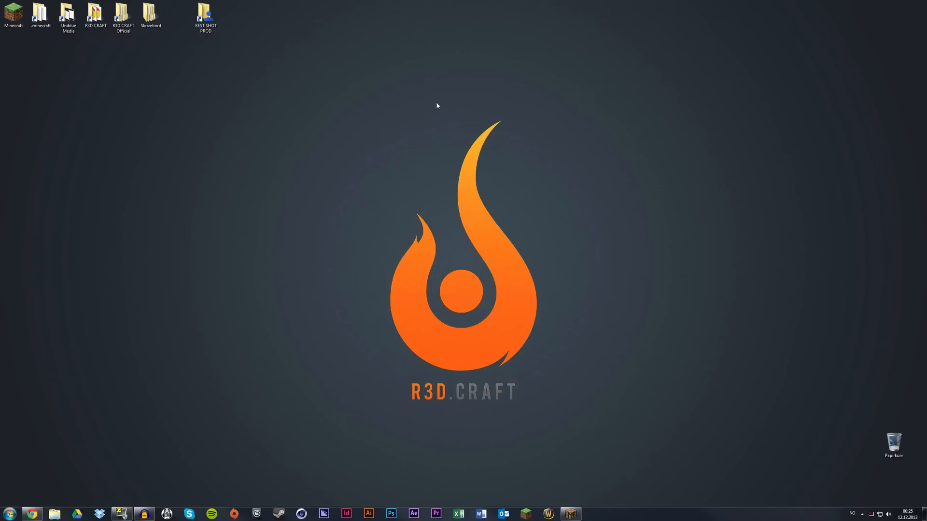
{"action": "mouse_move", "coordinate": [440, 102]}
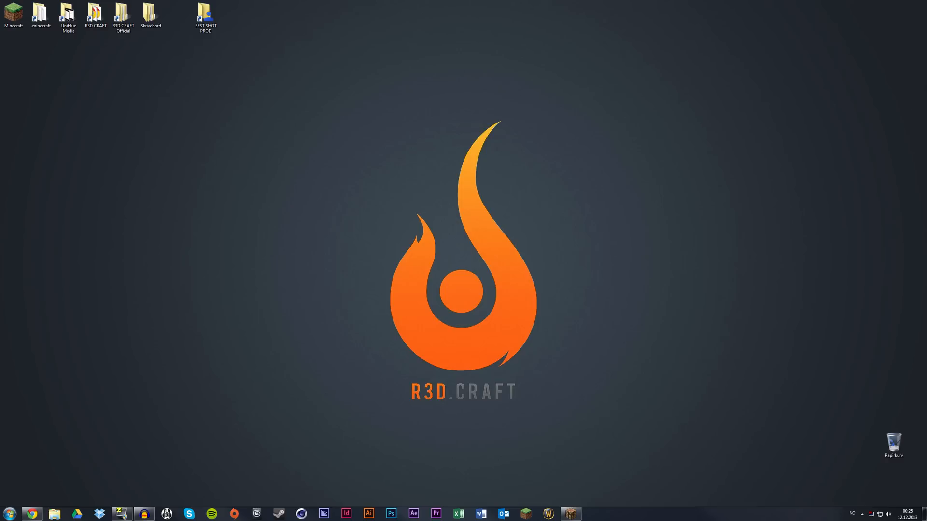
{"action": "mouse_move", "coordinate": [792, 55]}
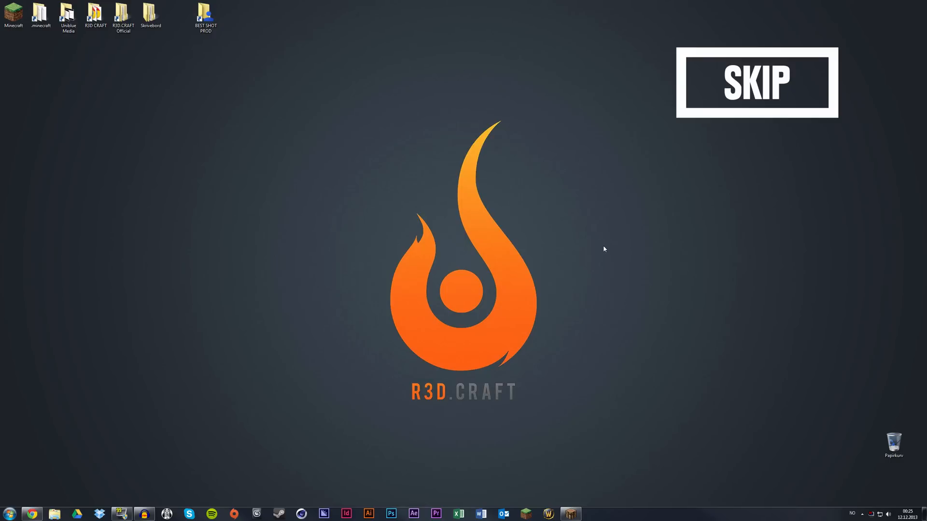
{"action": "mouse_move", "coordinate": [550, 60]}
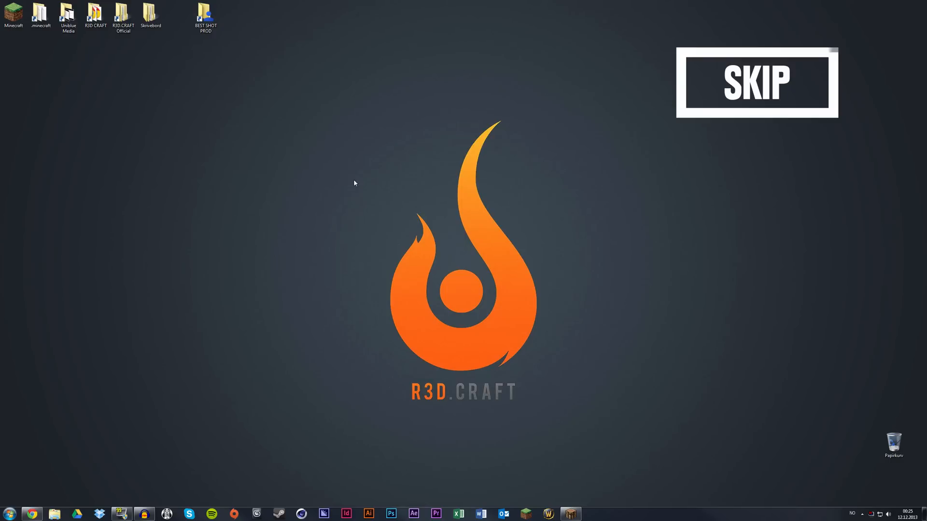
Reach ALL DOWNLOADS in the R3D.CRAFT thread and start the 128 pixels Default Realism download
{"action": "left_click", "coordinate": [755, 82]}
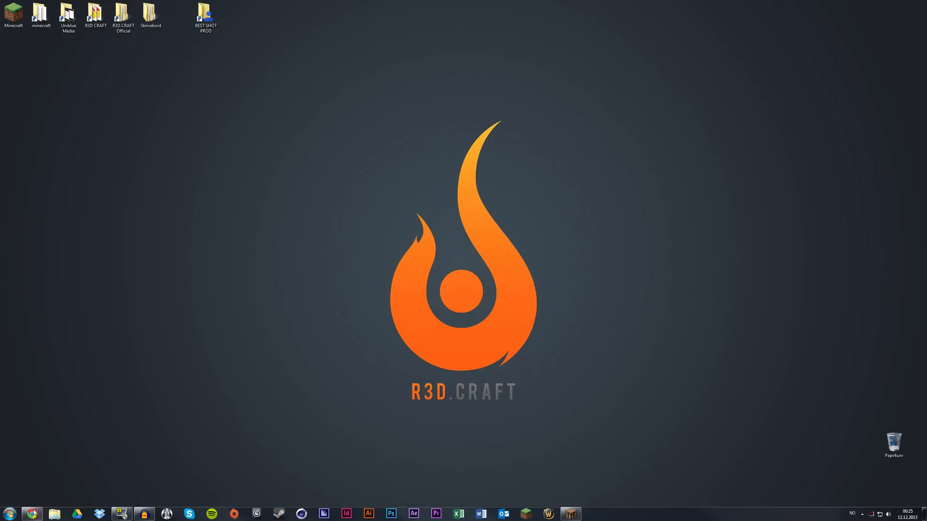
{"action": "left_click", "coordinate": [32, 513]}
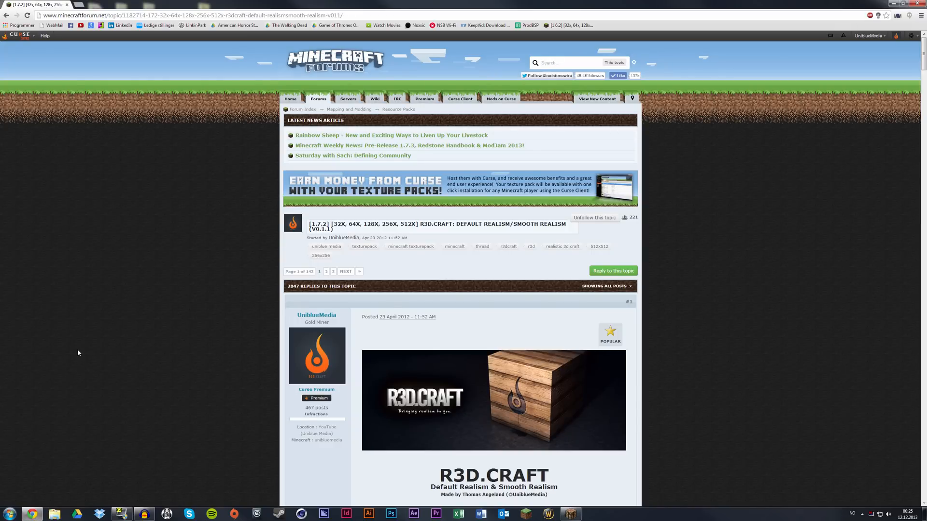
{"action": "mouse_move", "coordinate": [142, 244]}
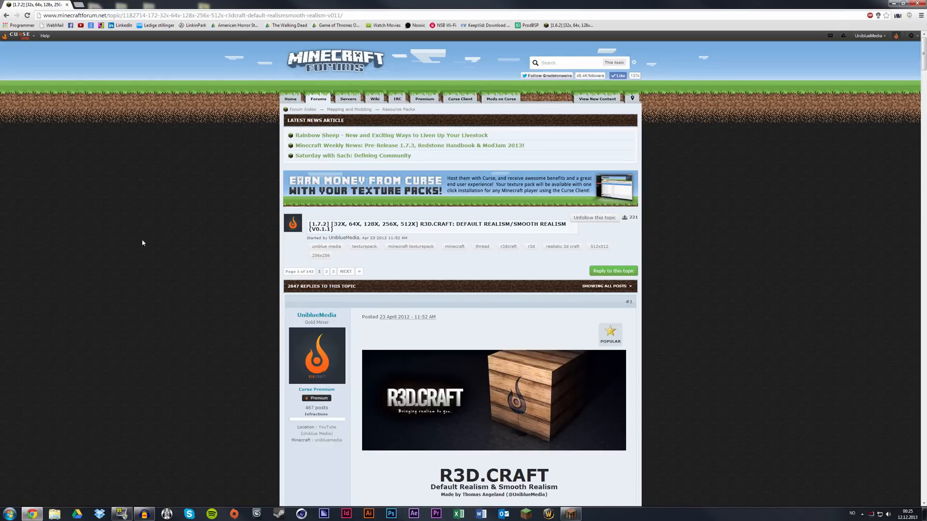
{"action": "mouse_move", "coordinate": [143, 268]}
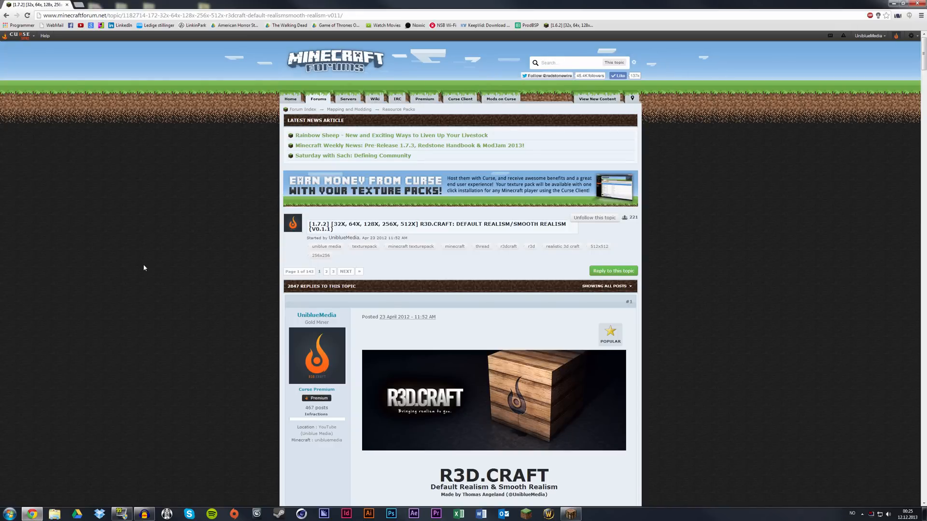
{"action": "mouse_move", "coordinate": [311, 302]}
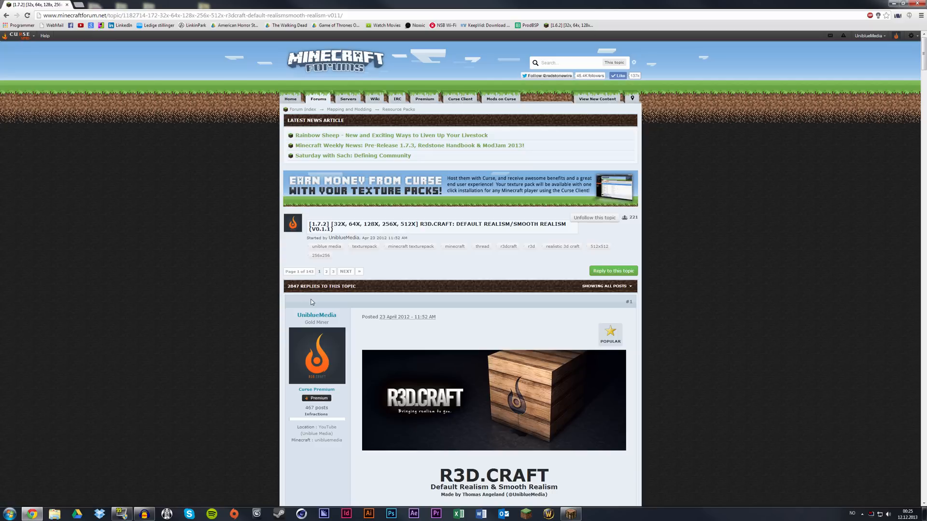
{"action": "scroll", "scroll_direction": "down", "scroll_amount": 3}
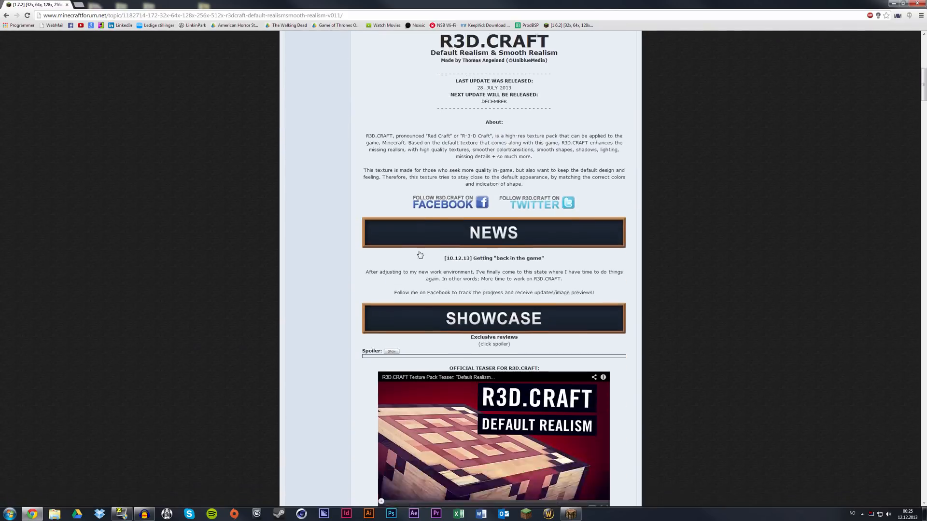
{"action": "scroll", "scroll_direction": "down", "scroll_amount": 3}
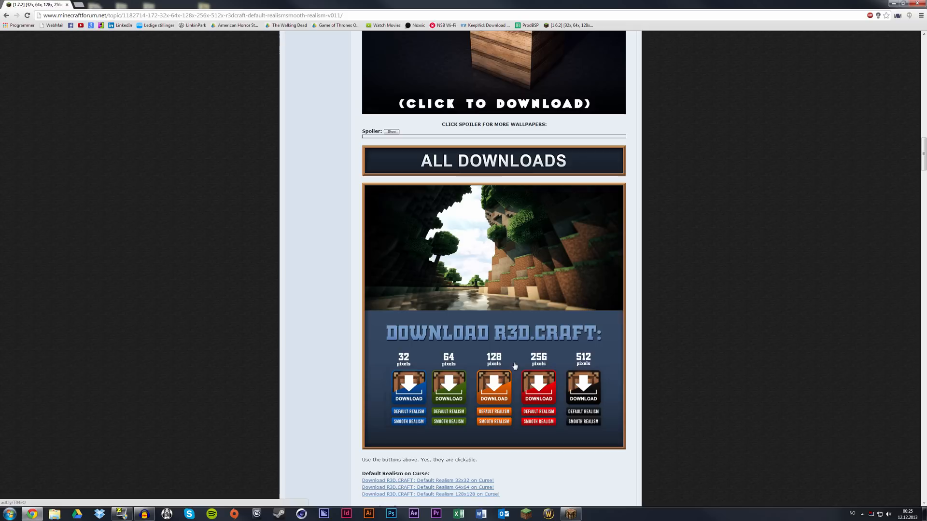
{"action": "mouse_move", "coordinate": [488, 372]}
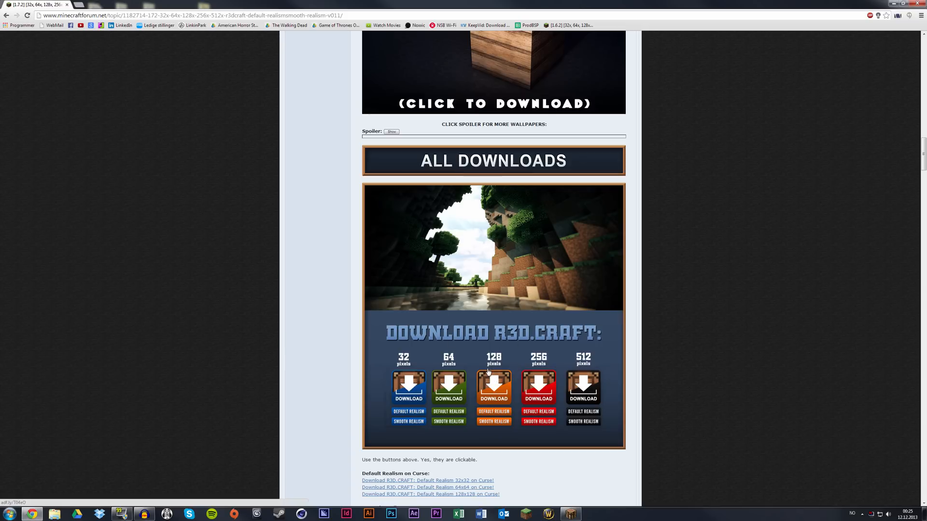
{"action": "mouse_move", "coordinate": [490, 416]}
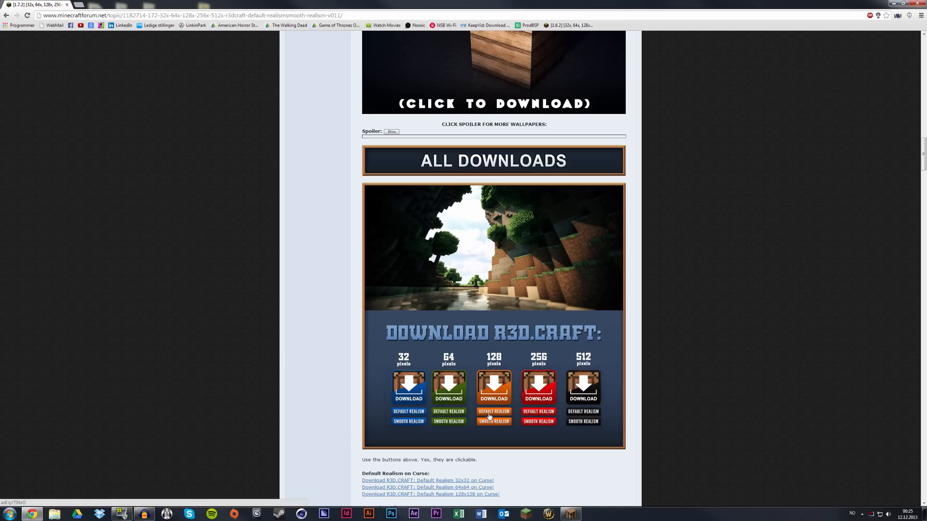
{"action": "left_click", "coordinate": [493, 411]}
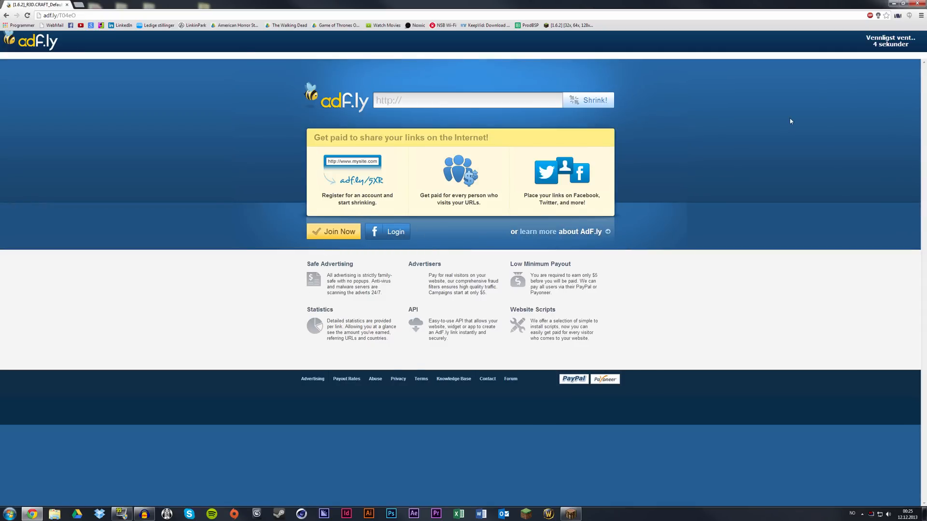
{"action": "mouse_move", "coordinate": [834, 90]}
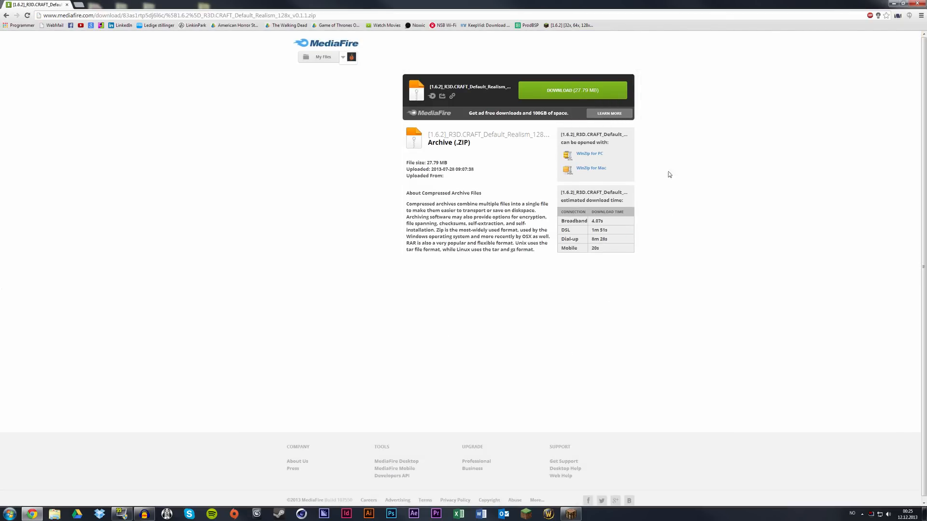
Download the 27.79 MB Default Realism 128x zip from MediaFire after the adf.ly wait
{"action": "left_click", "coordinate": [571, 91]}
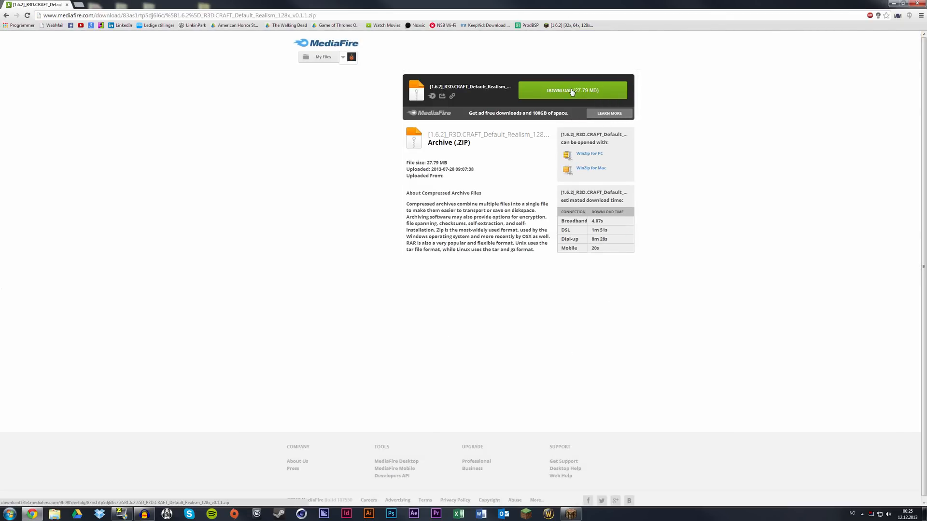
{"action": "left_click", "coordinate": [573, 91]}
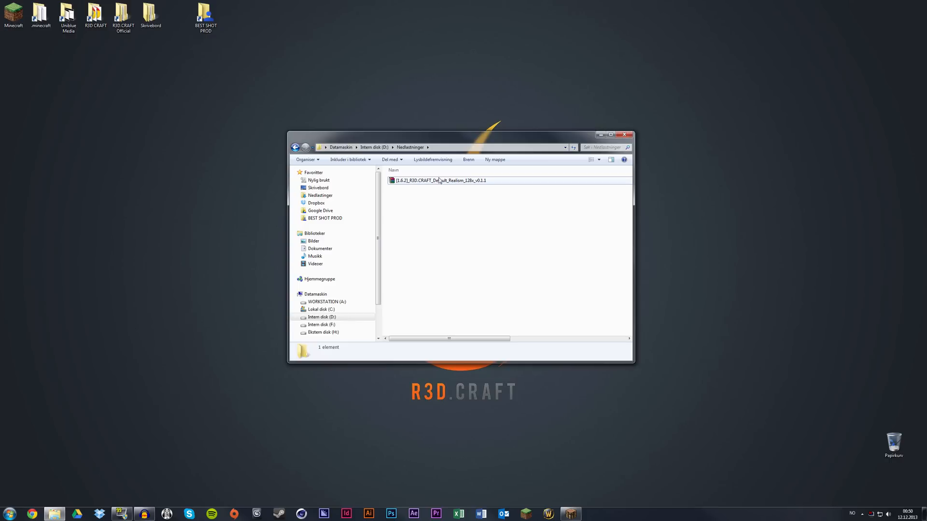
Copy the R3D.CRAFT zip in the Nedlastinger folder and minimize Explorer to the desktop
{"action": "right_click", "coordinate": [438, 180]}
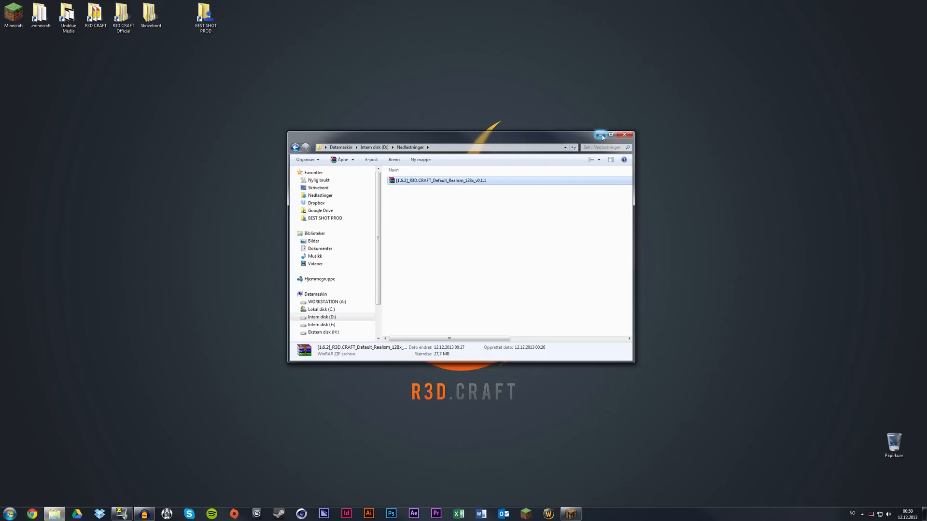
{"action": "left_click", "coordinate": [599, 134]}
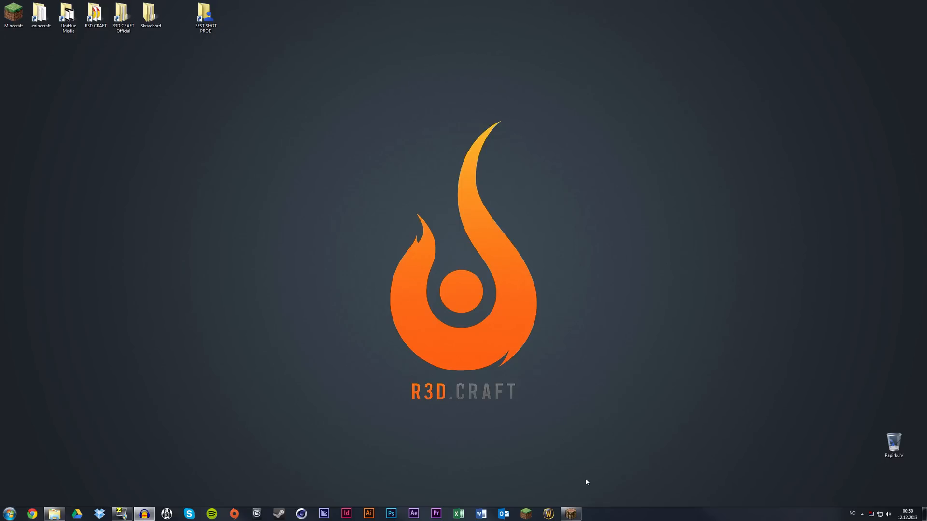
Paste the zip into Minecraft's resourcepacks folder via Resource Packs, then return to Options
{"action": "left_click", "coordinate": [571, 512]}
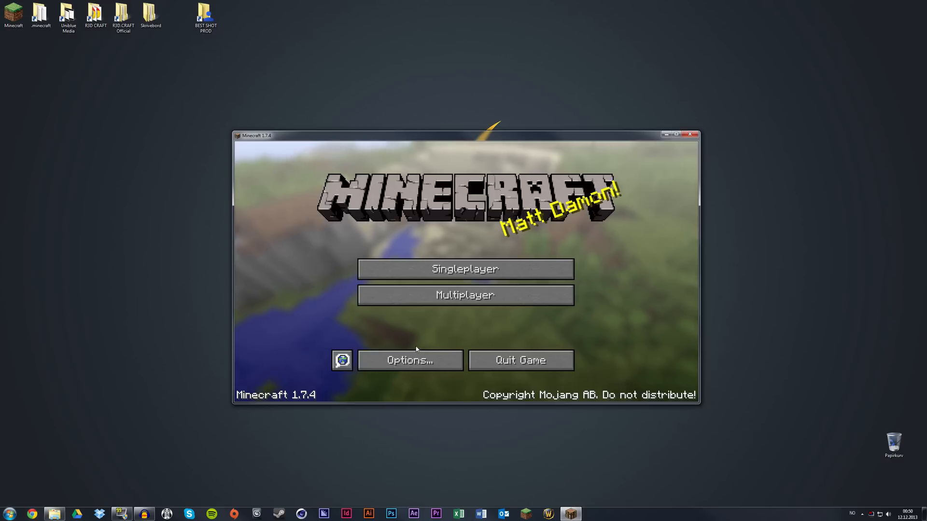
{"action": "left_click", "coordinate": [410, 360]}
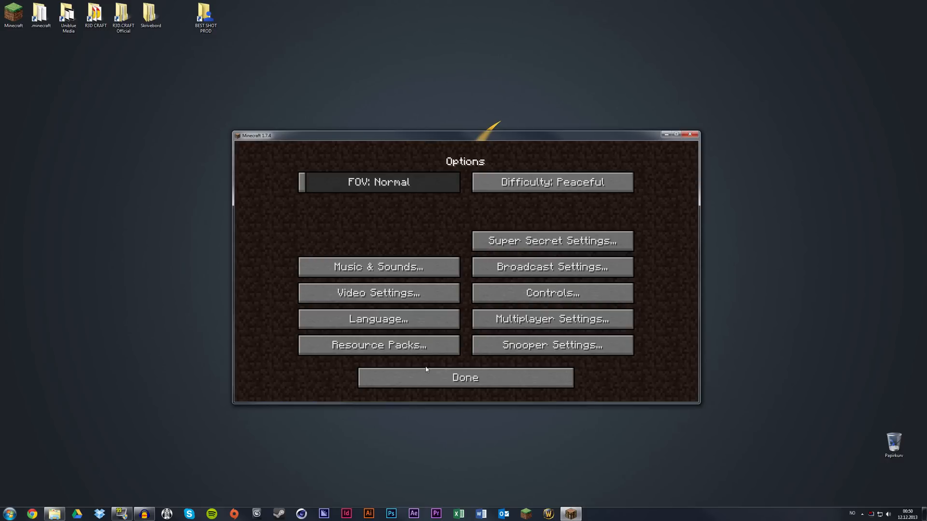
{"action": "left_click", "coordinate": [378, 345]}
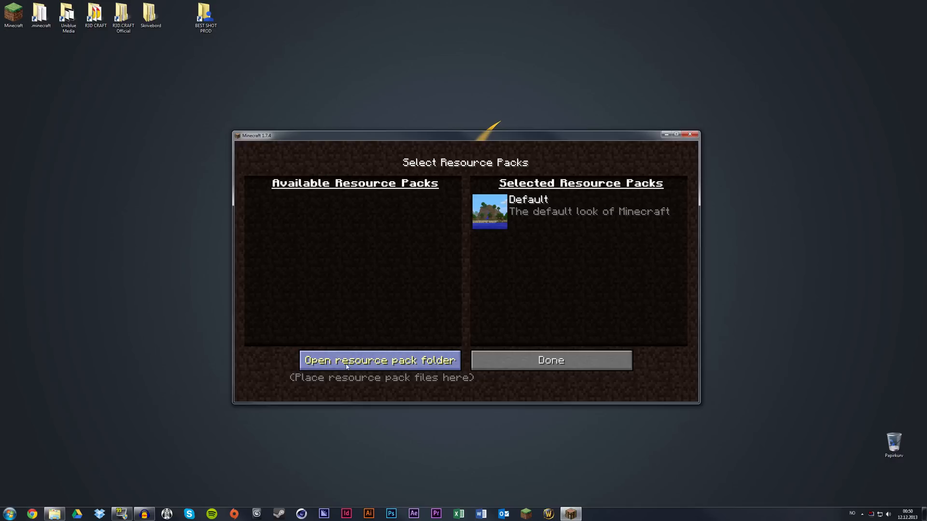
{"action": "mouse_move", "coordinate": [406, 369]}
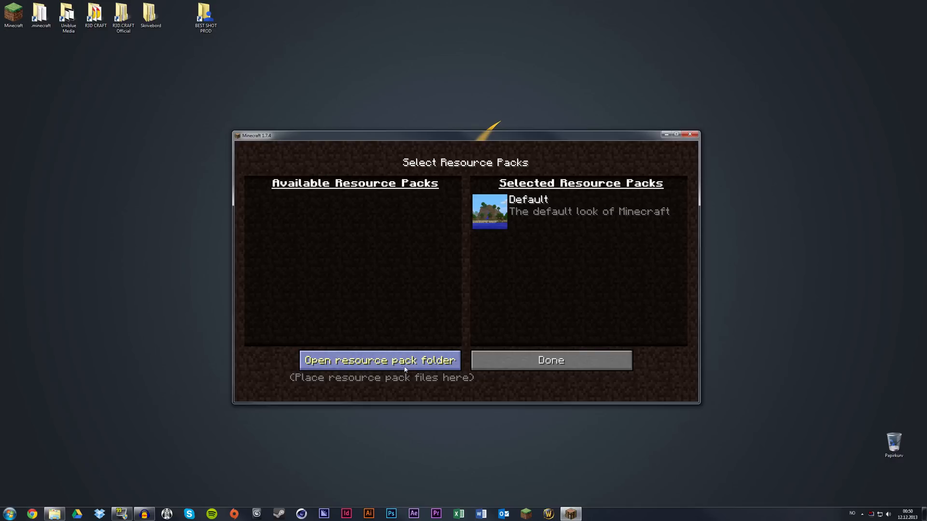
{"action": "left_click", "coordinate": [380, 361]}
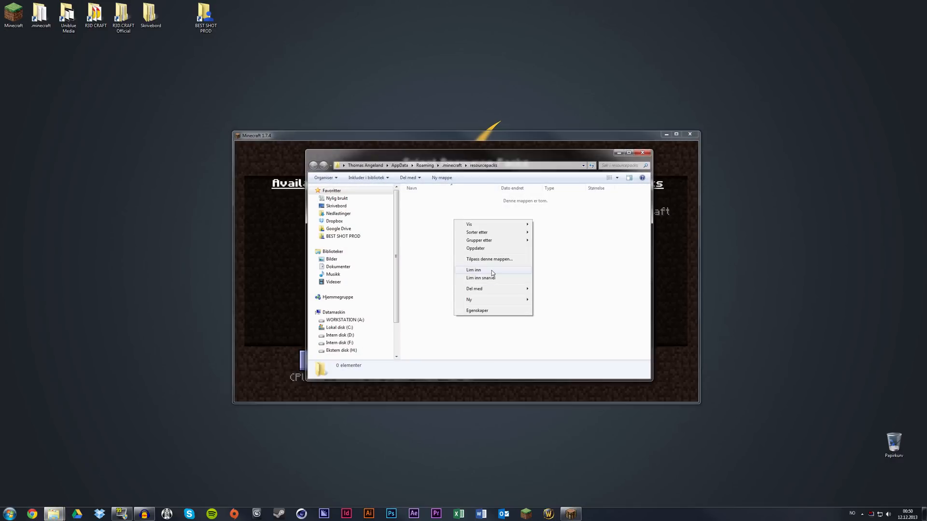
{"action": "left_click", "coordinate": [473, 271]}
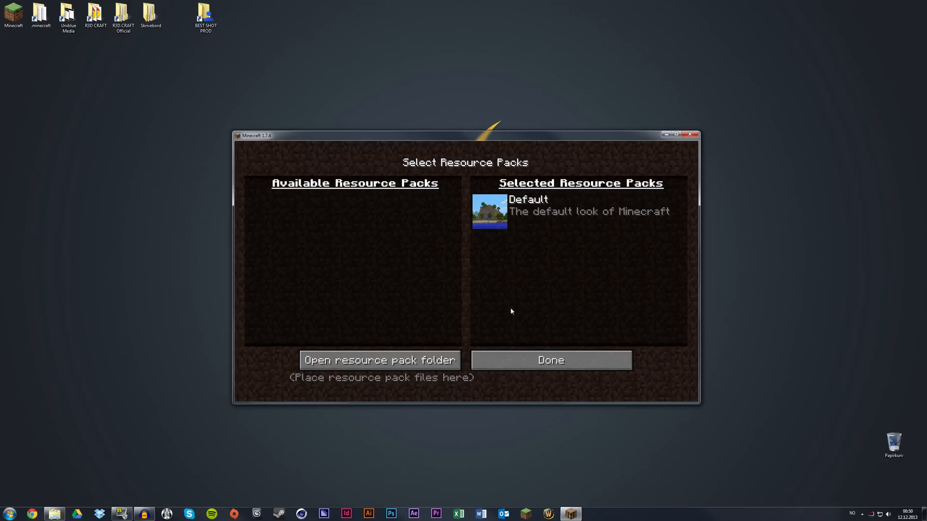
{"action": "mouse_move", "coordinate": [432, 286]}
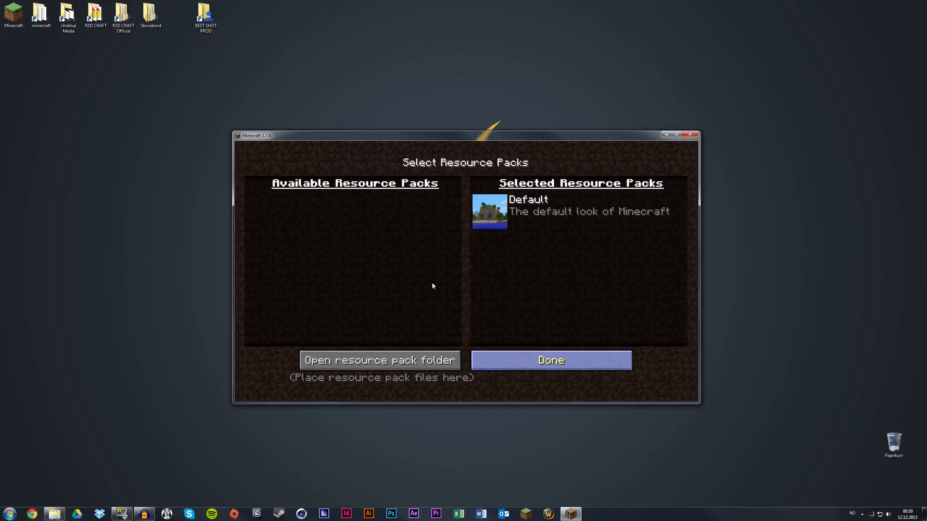
{"action": "left_click", "coordinate": [550, 360]}
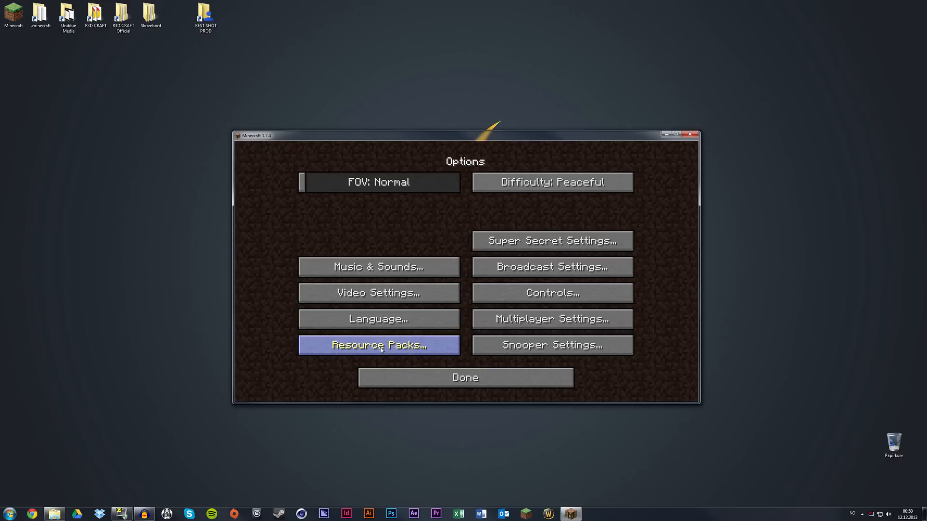
Select the R3D.CRAFT Default Realism pack above Default and exit to the retextured title screen
{"action": "left_click", "coordinate": [378, 345]}
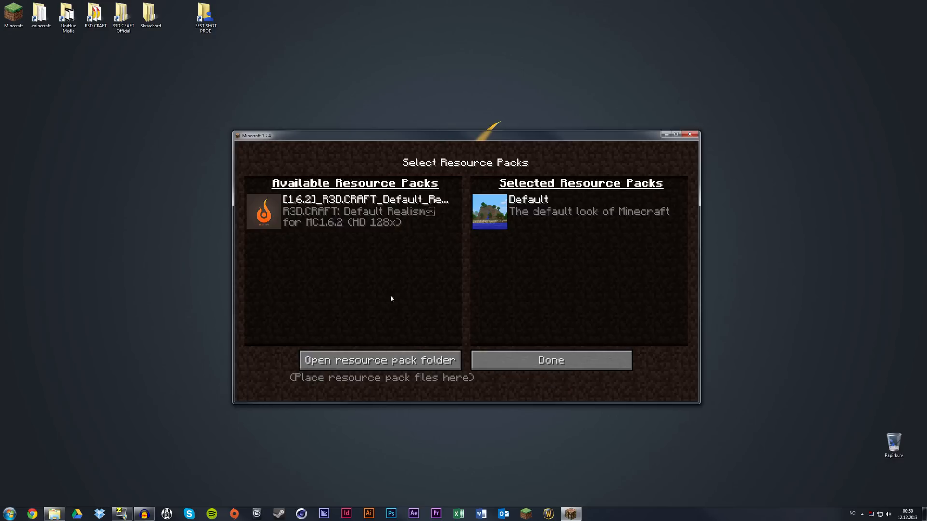
{"action": "mouse_move", "coordinate": [291, 225]}
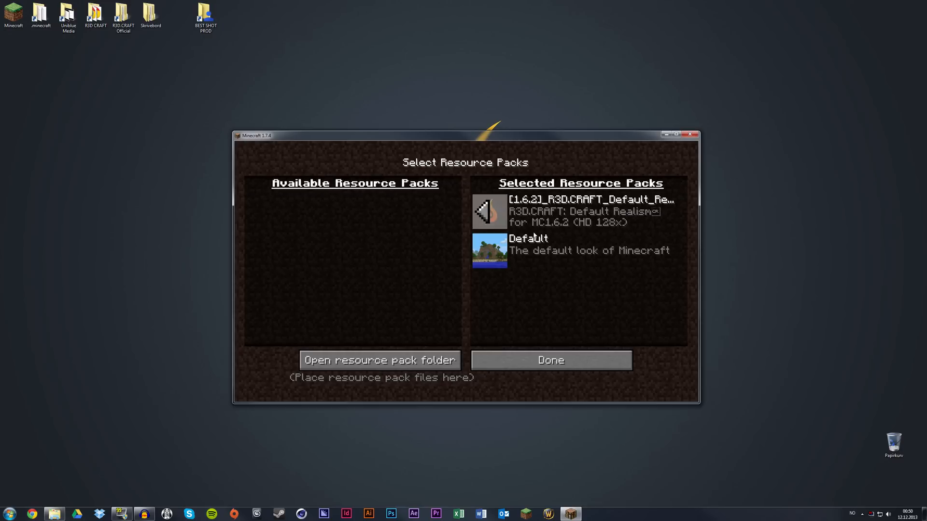
{"action": "mouse_move", "coordinate": [526, 357]}
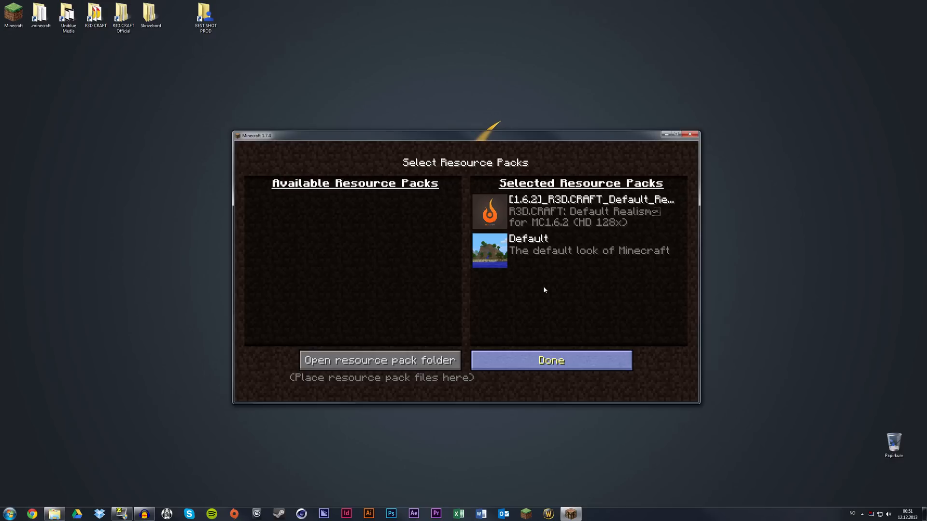
{"action": "mouse_move", "coordinate": [551, 282]}
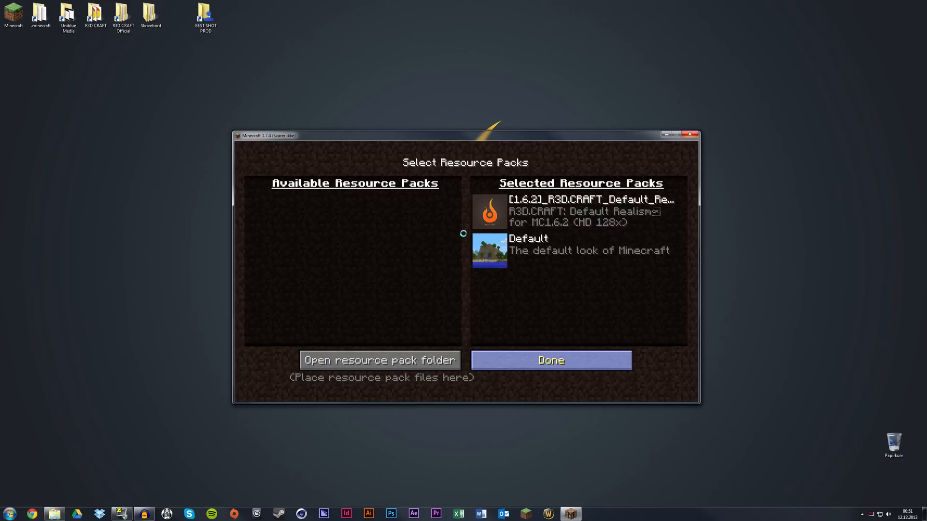
{"action": "mouse_move", "coordinate": [447, 293]}
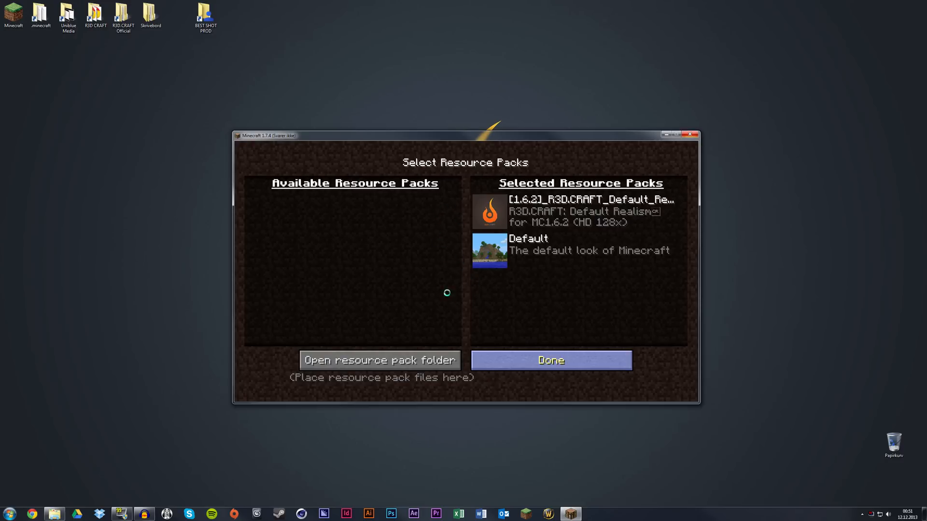
{"action": "left_click", "coordinate": [551, 360]}
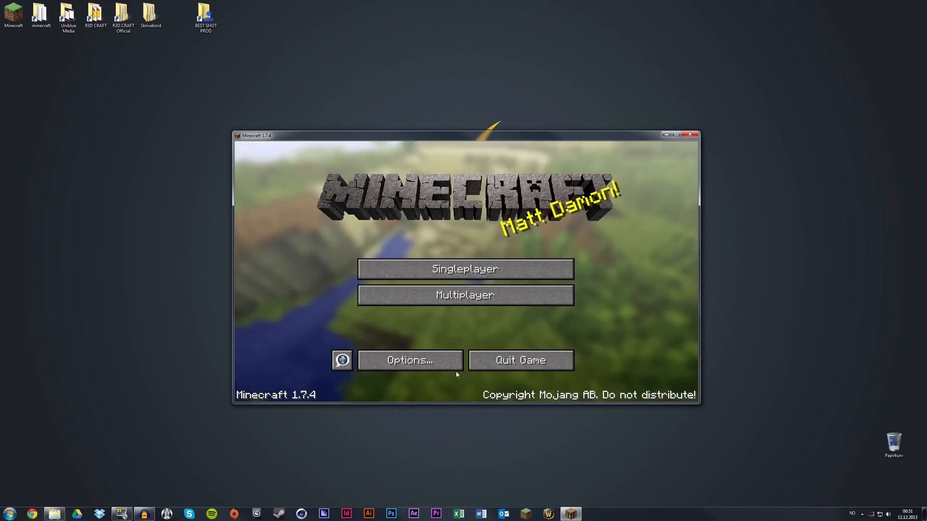
{"action": "mouse_move", "coordinate": [525, 142]}
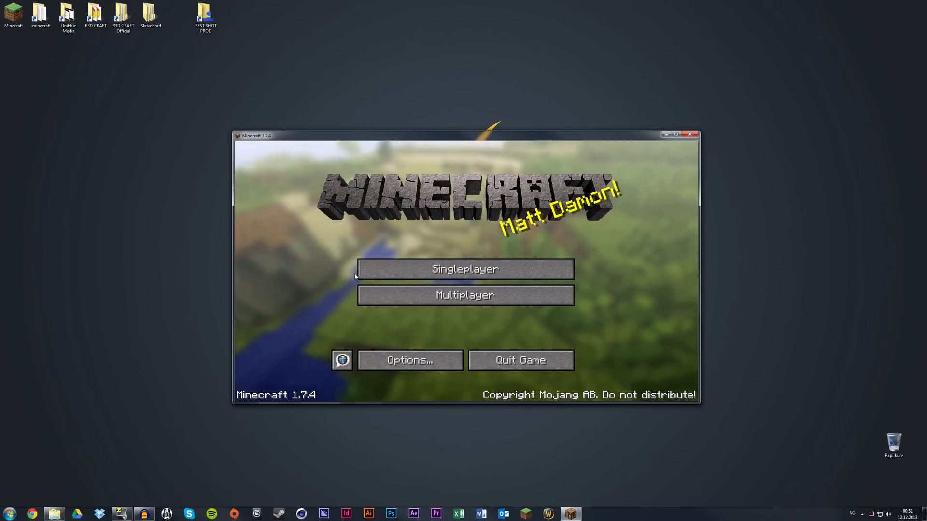
{"action": "mouse_move", "coordinate": [322, 263]}
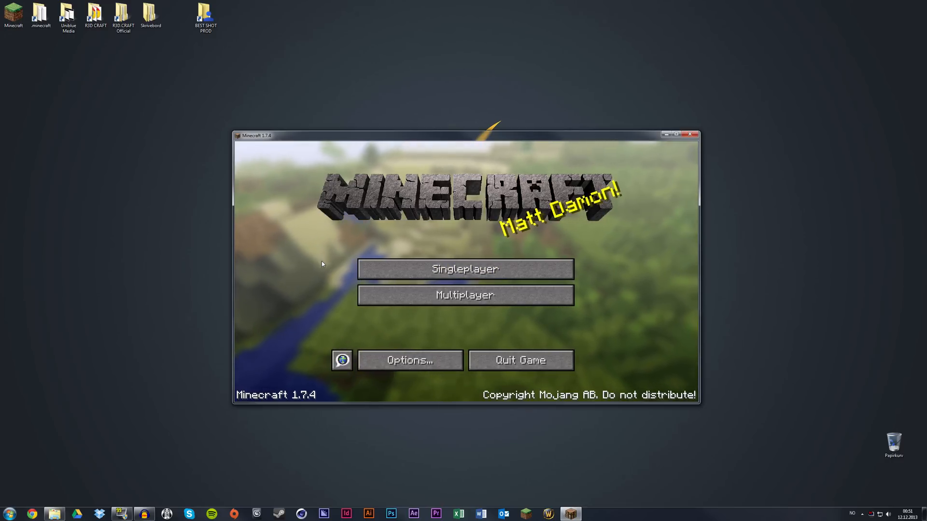
{"action": "mouse_move", "coordinate": [307, 279]}
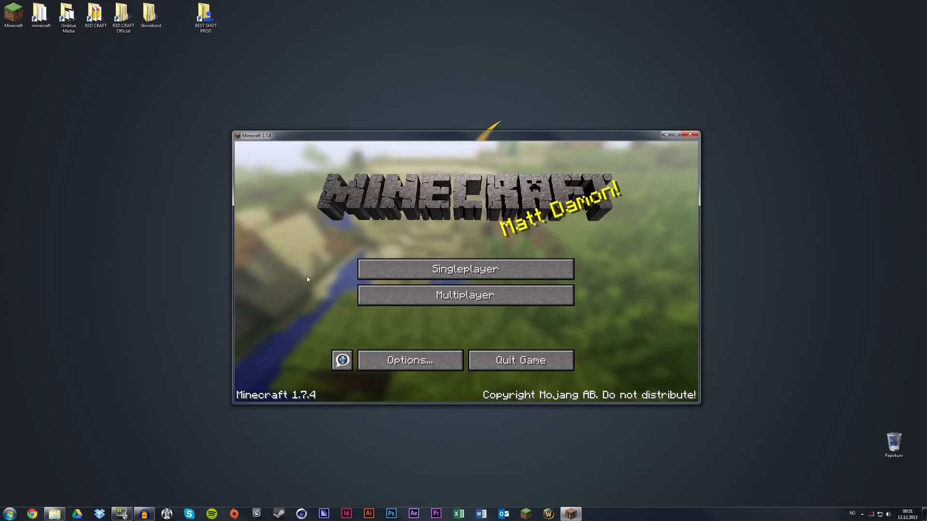
{"action": "mouse_move", "coordinate": [361, 325]}
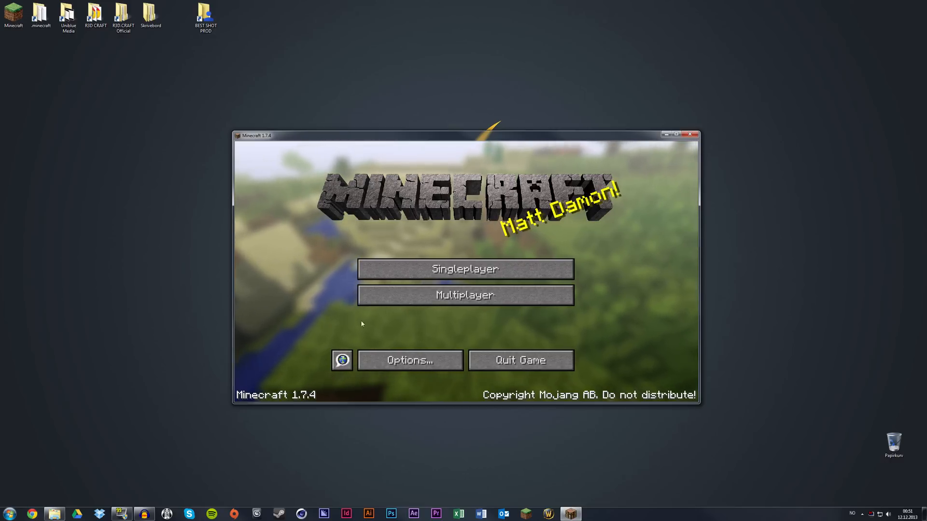
{"action": "mouse_move", "coordinate": [587, 244]}
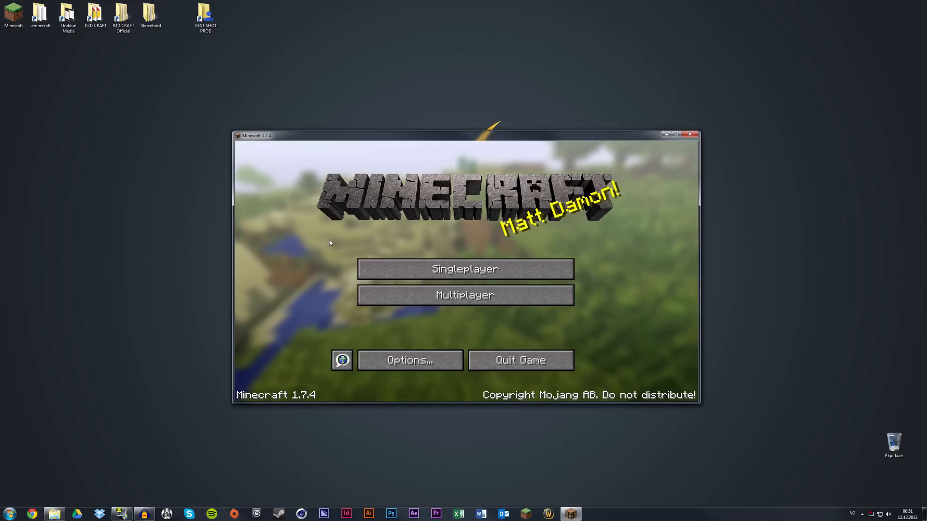
{"action": "mouse_move", "coordinate": [603, 336]}
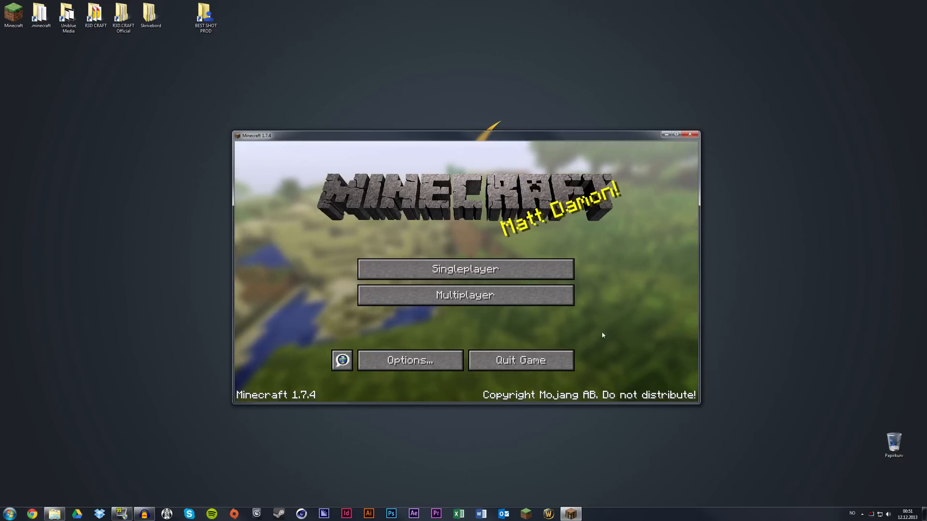
{"action": "mouse_move", "coordinate": [319, 274]}
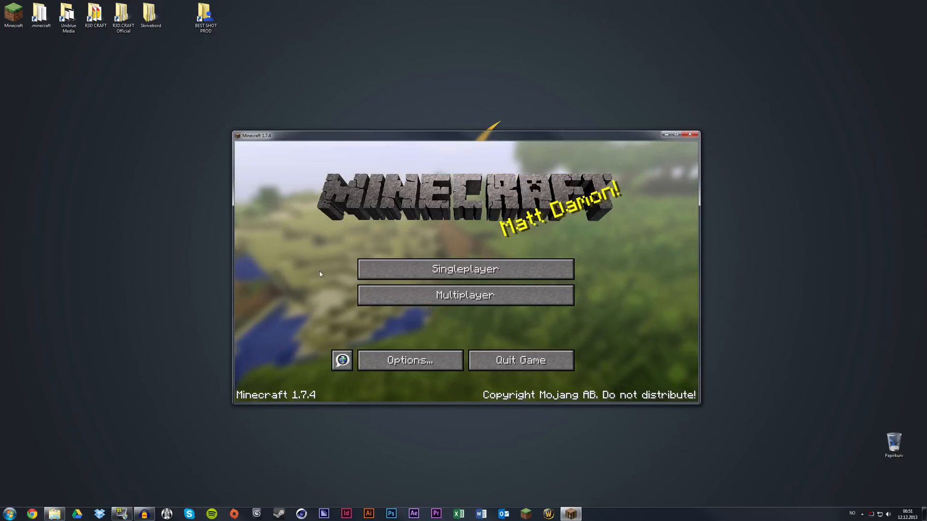
{"action": "mouse_move", "coordinate": [600, 339]}
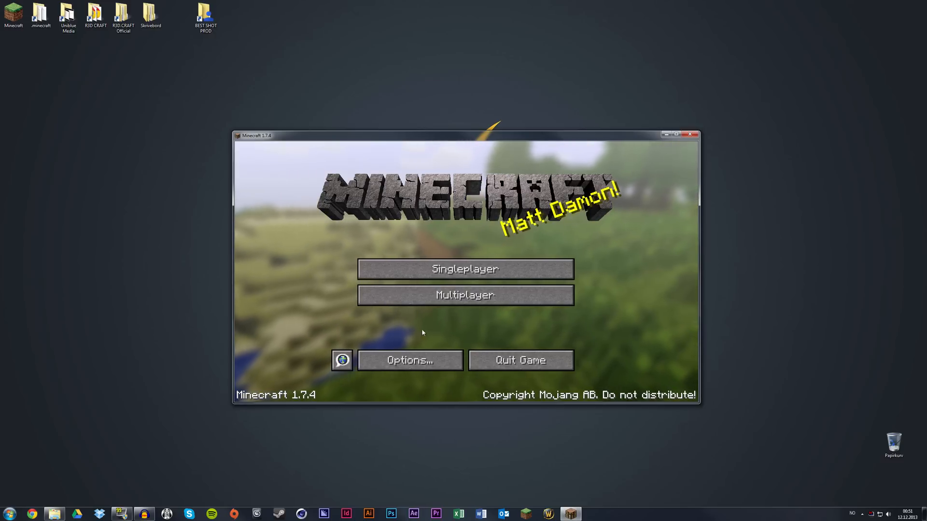
{"action": "mouse_move", "coordinate": [338, 328]}
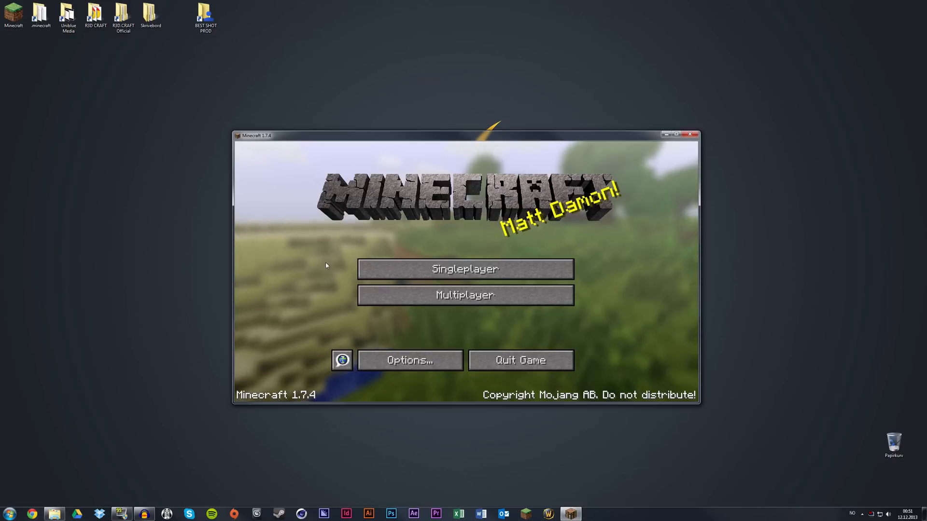
{"action": "mouse_move", "coordinate": [322, 263]}
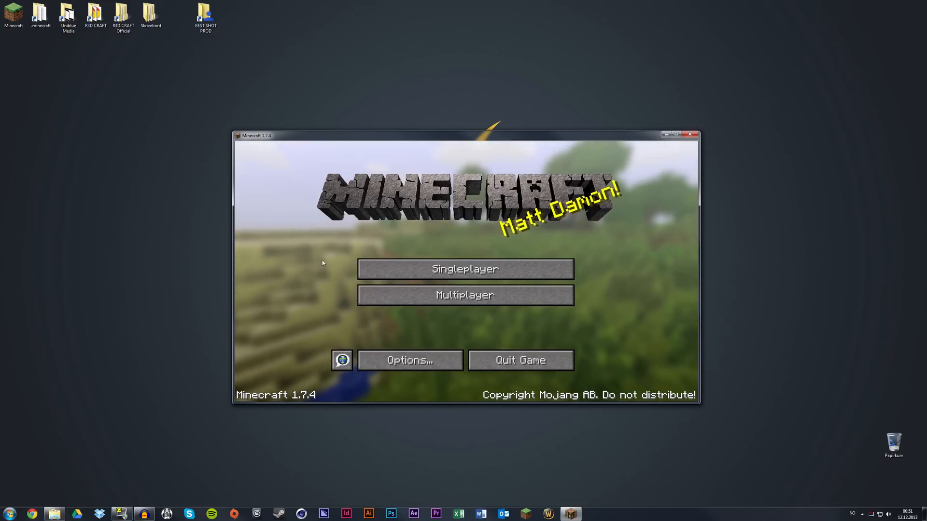
{"action": "mouse_move", "coordinate": [384, 239]}
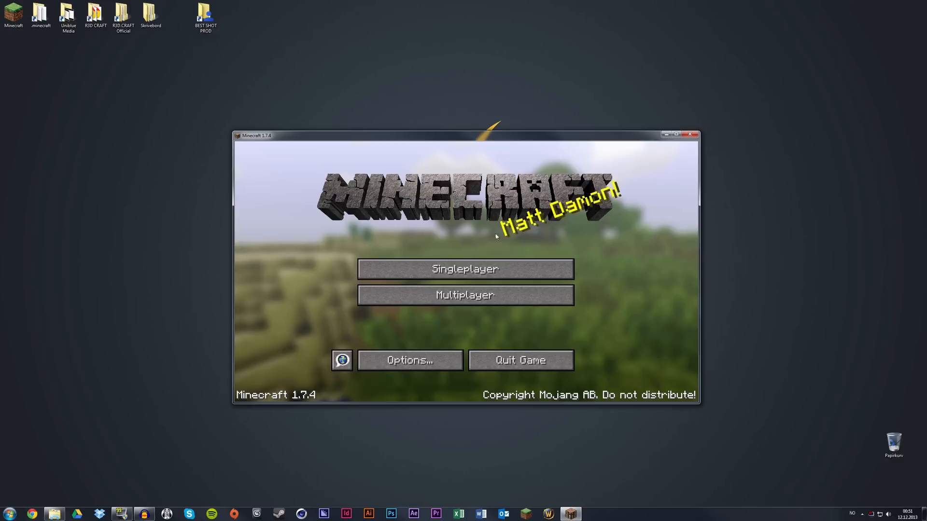
{"action": "mouse_move", "coordinate": [486, 339]}
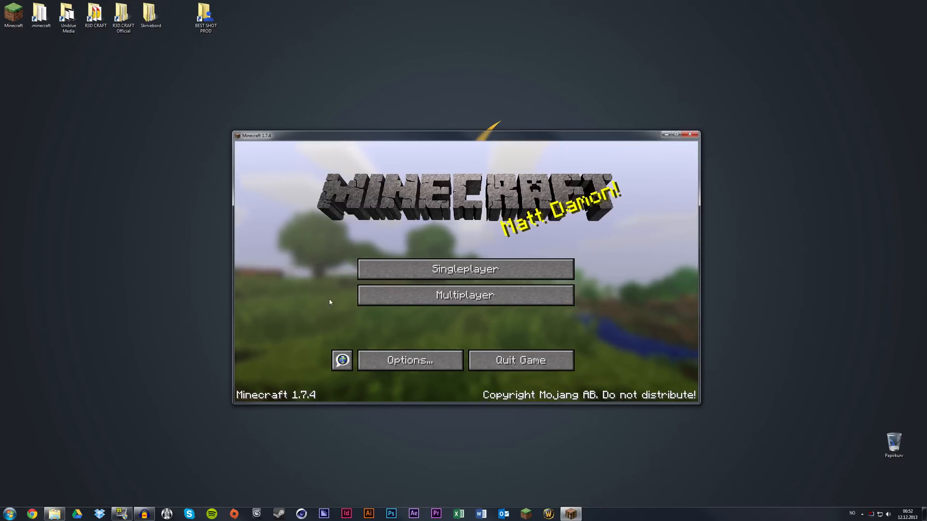
{"action": "mouse_move", "coordinate": [354, 305]}
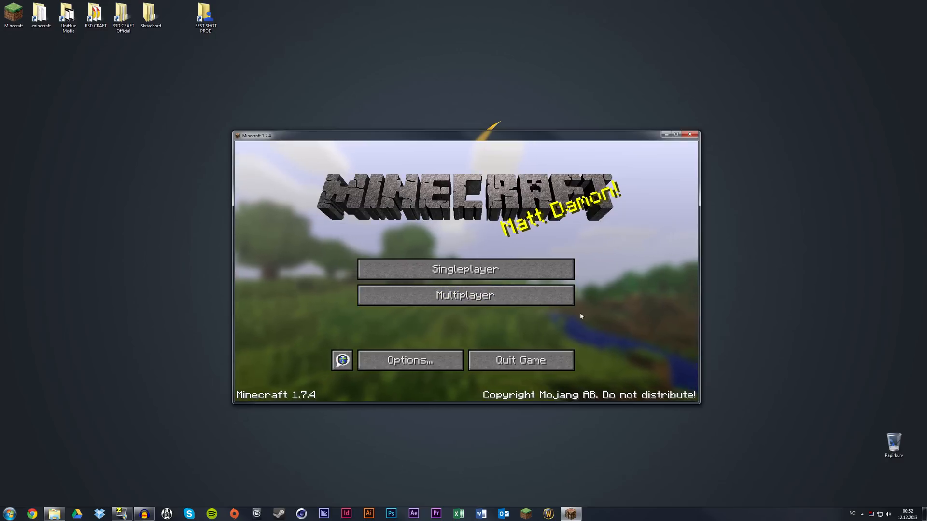
{"action": "mouse_move", "coordinate": [537, 330]}
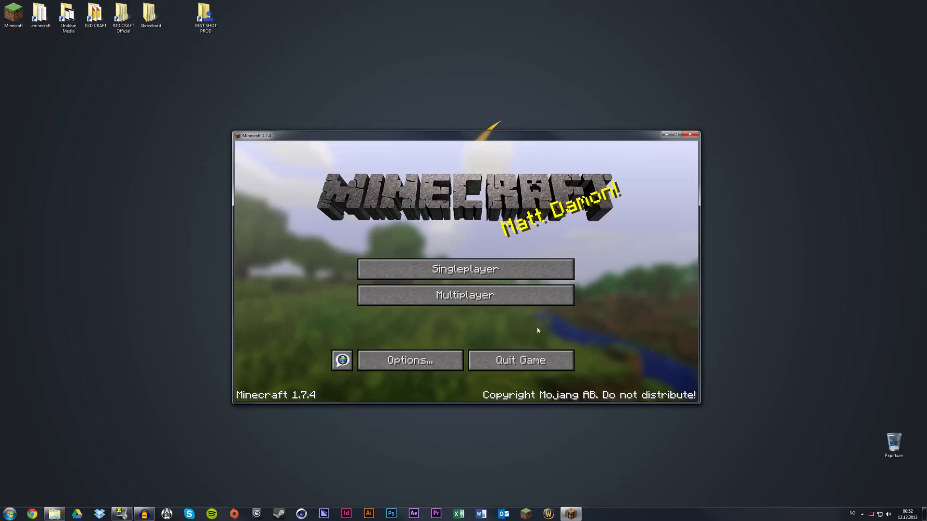